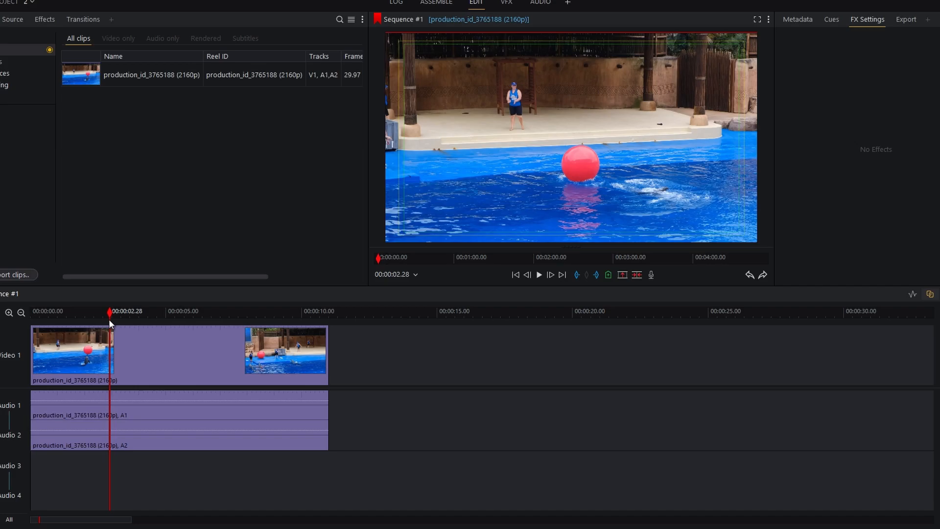
Scrub back in the dolphin clip, then apply the Transform effect from the VFX workspace.
{"action": "left_click_drag", "start_coordinate": [110, 312], "coordinate": [95, 312]}
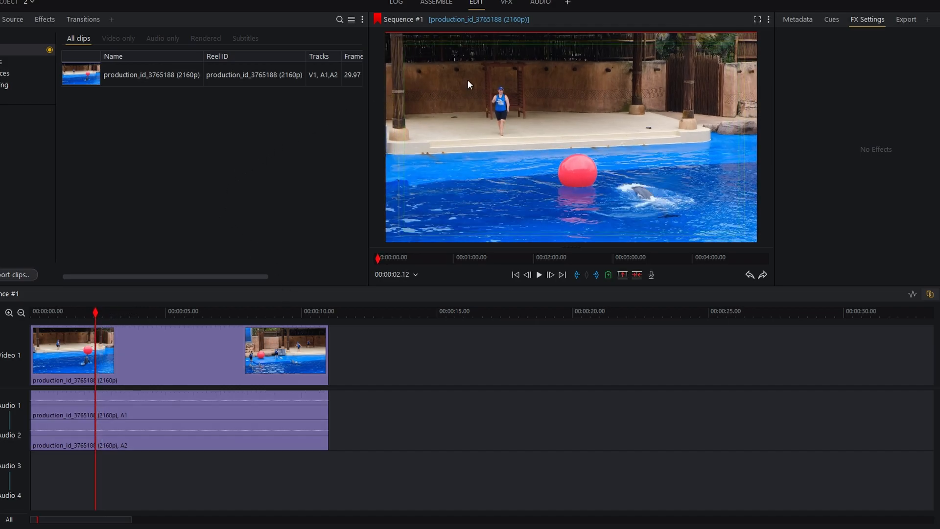
{"action": "mouse_move", "coordinate": [506, 3]}
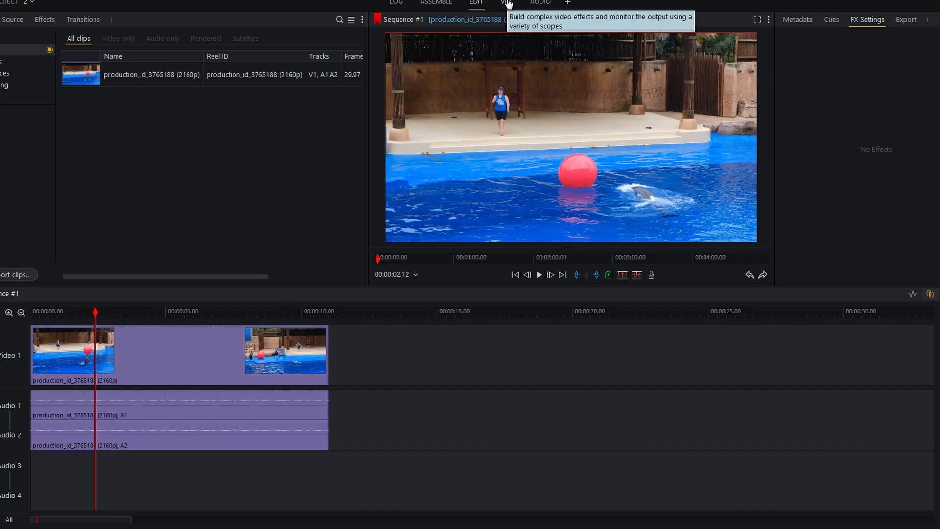
{"action": "left_click", "coordinate": [507, 3]}
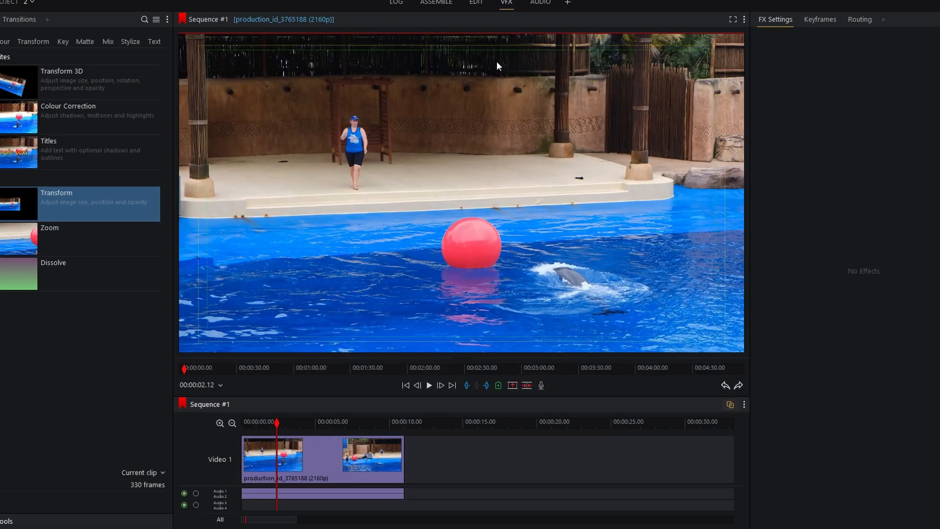
{"action": "left_click", "coordinate": [33, 41]}
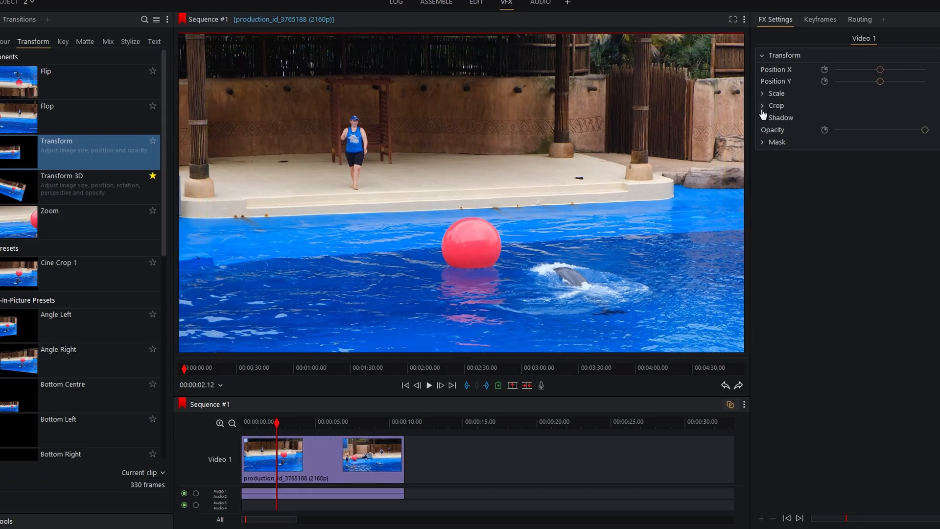
Expand the effect's Crop settings and crop in the left and bottom edges.
{"action": "left_click", "coordinate": [775, 105]}
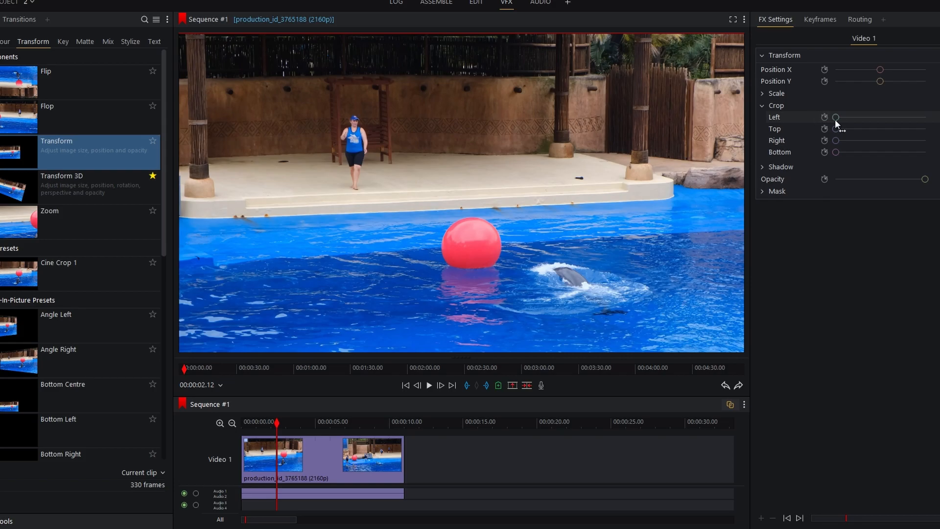
{"action": "left_click_drag", "start_coordinate": [836, 117], "coordinate": [846, 117]}
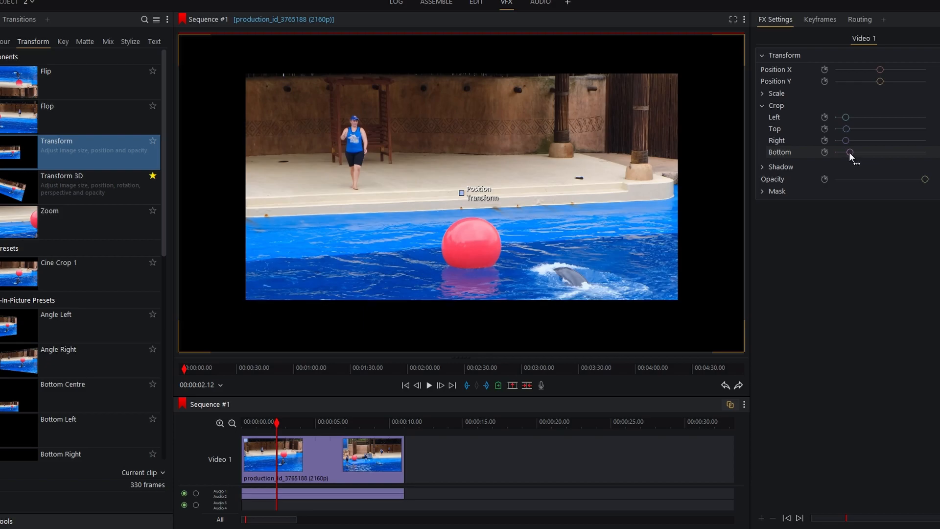
{"action": "left_click_drag", "start_coordinate": [851, 151], "coordinate": [842, 152]}
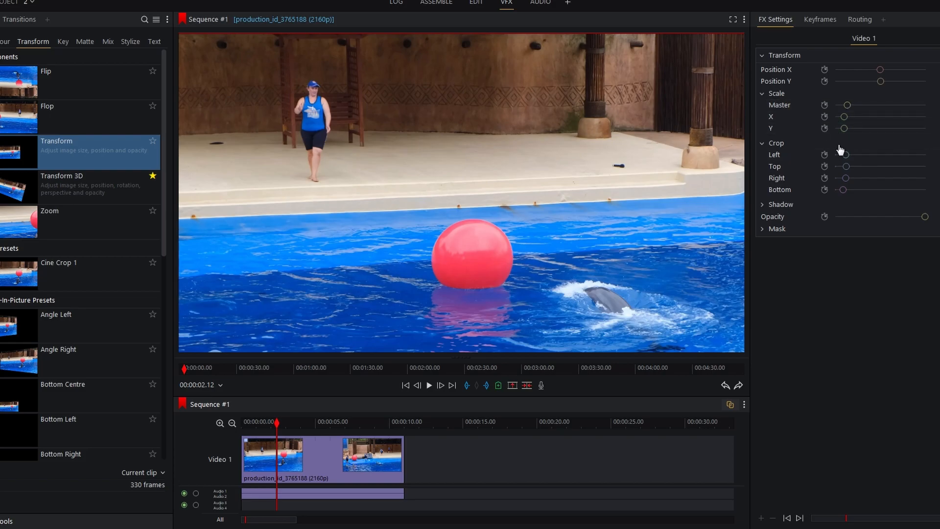
Crop the sides in further and raise Scale Master so the picture fills the frame.
{"action": "left_click_drag", "start_coordinate": [845, 154], "coordinate": [857, 154]}
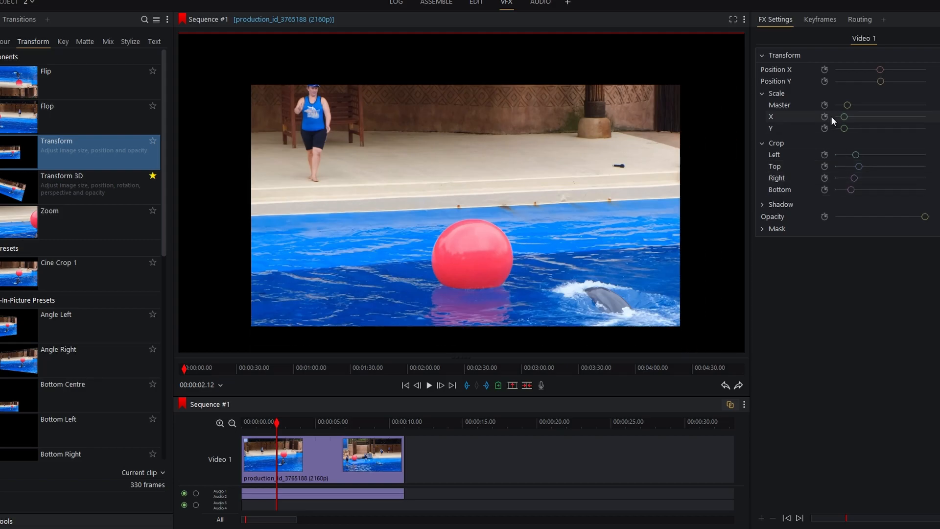
{"action": "left_click_drag", "start_coordinate": [846, 105], "coordinate": [855, 104]}
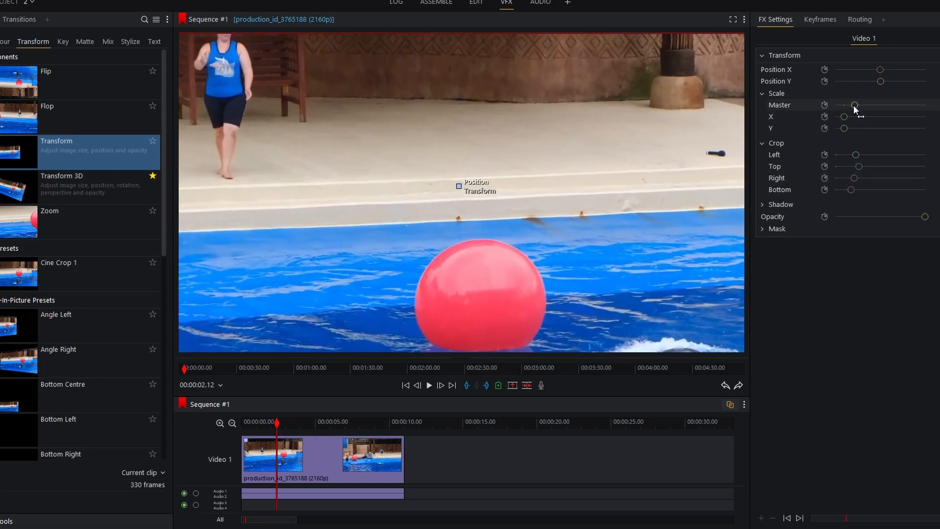